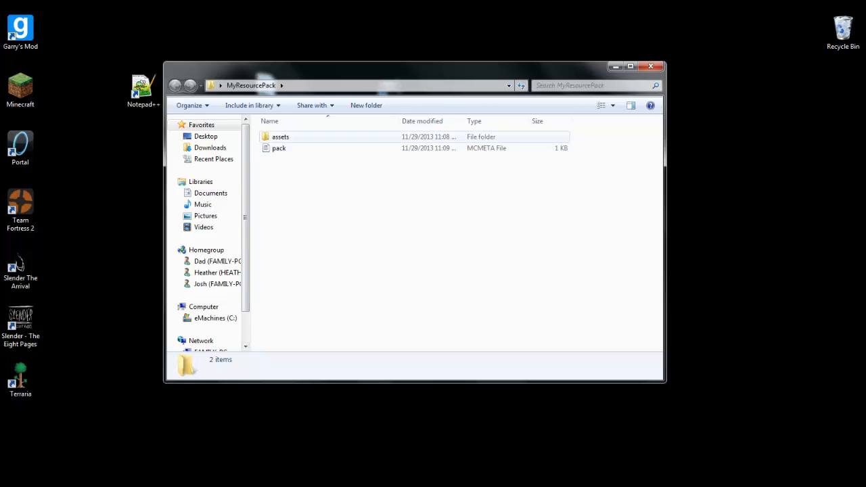
Open pack.mcmeta from the MyResourcePack folder in WordPad
{"action": "left_click", "coordinate": [280, 137]}
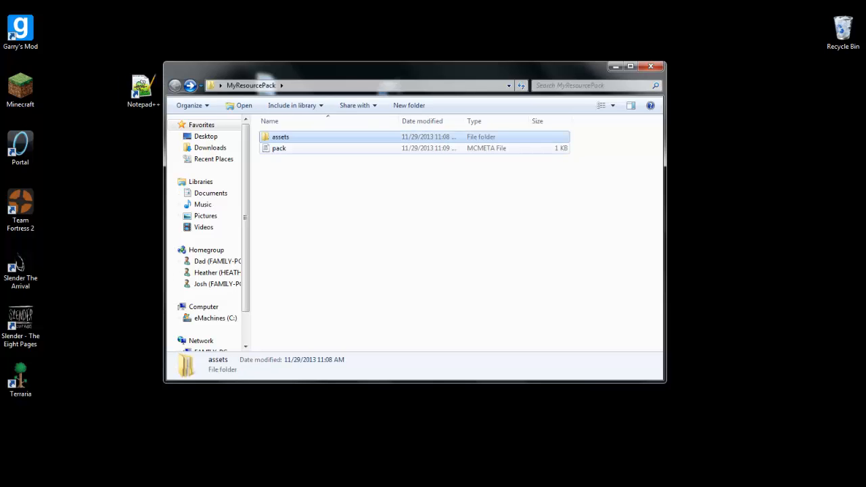
{"action": "double_click", "coordinate": [279, 148]}
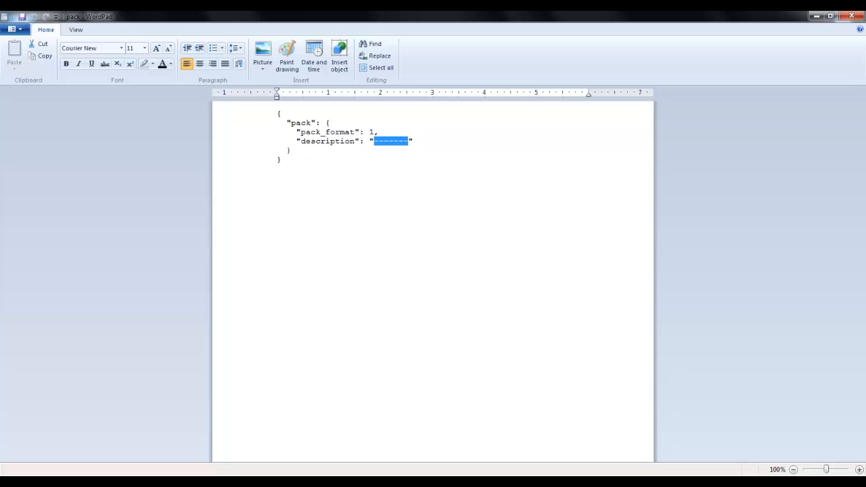
Rewrite the pack description as 'A pack made by Gamer Gr…' and save it
{"action": "type", "text": "A"}
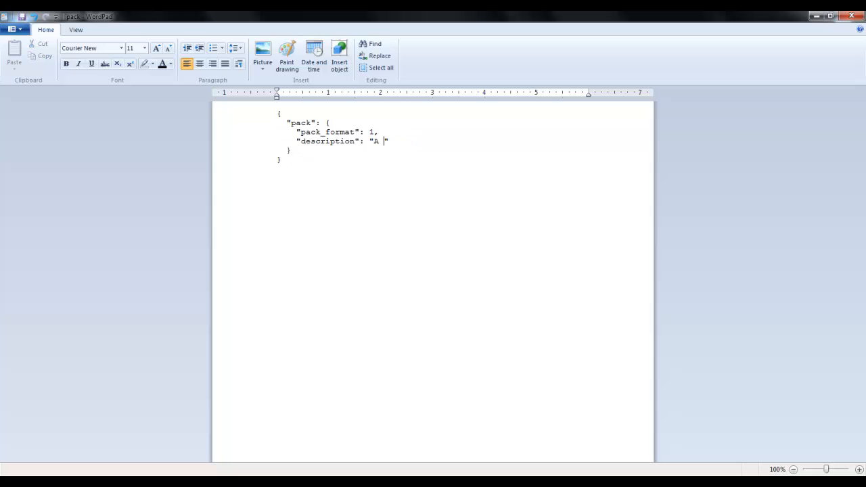
{"action": "type", "text": "pack"}
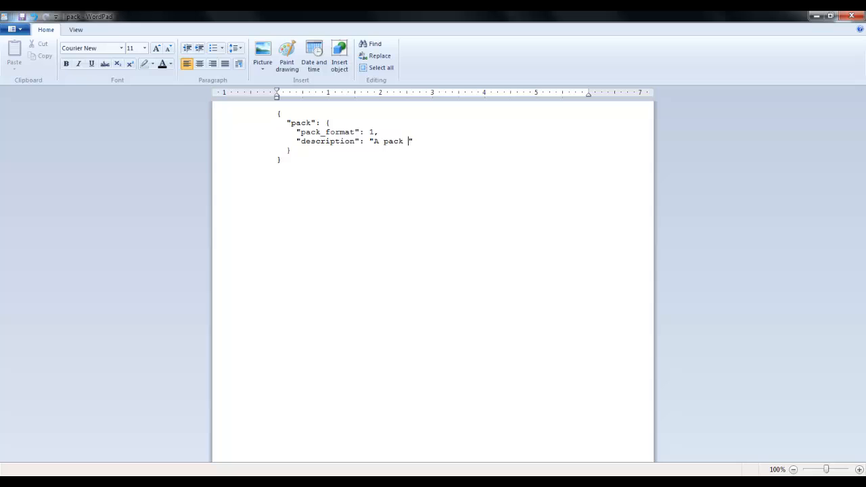
{"action": "type", "text": "made by"}
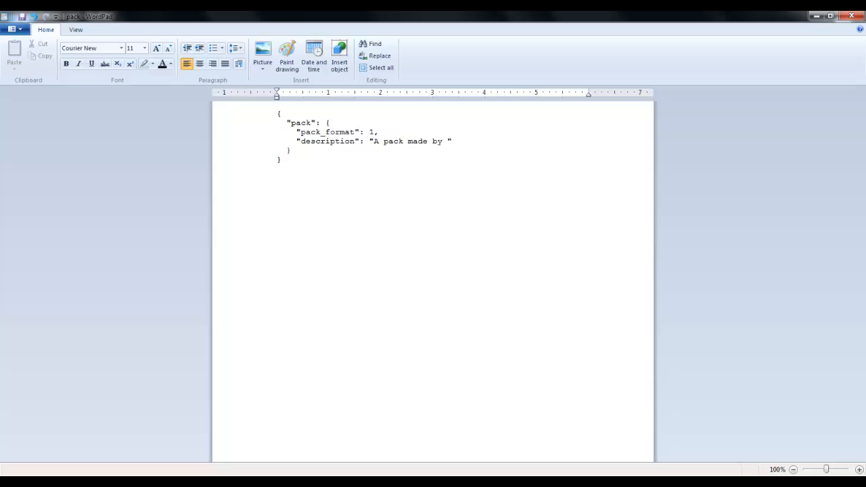
{"action": "type", "text": "Gamer"}
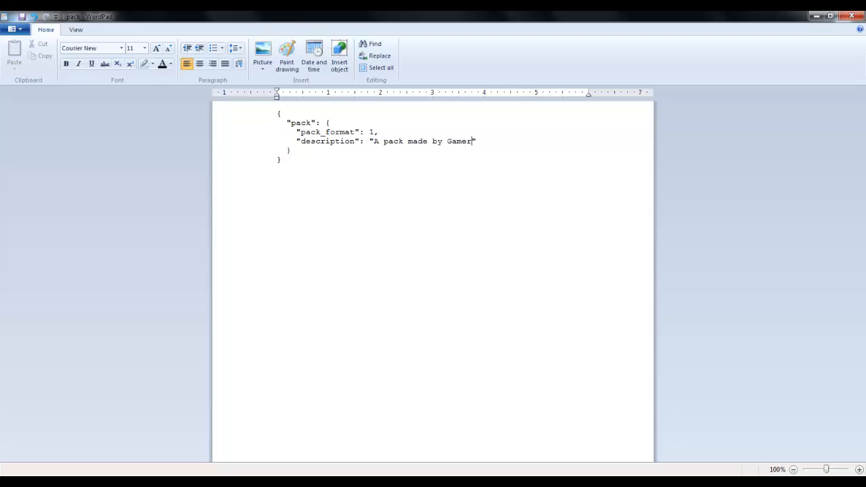
{"action": "type", "text": "Gr"}
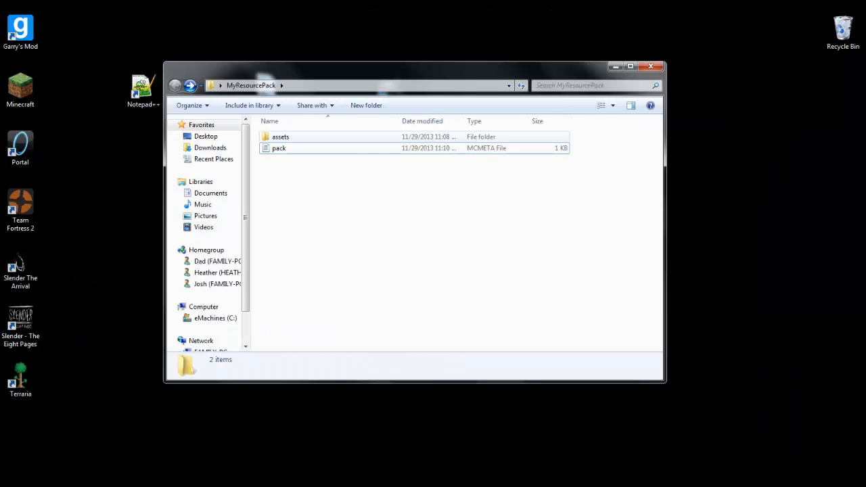
Browse to assets > textures > blocks and filter the folder for 'emerald'
{"action": "double_click", "coordinate": [280, 137]}
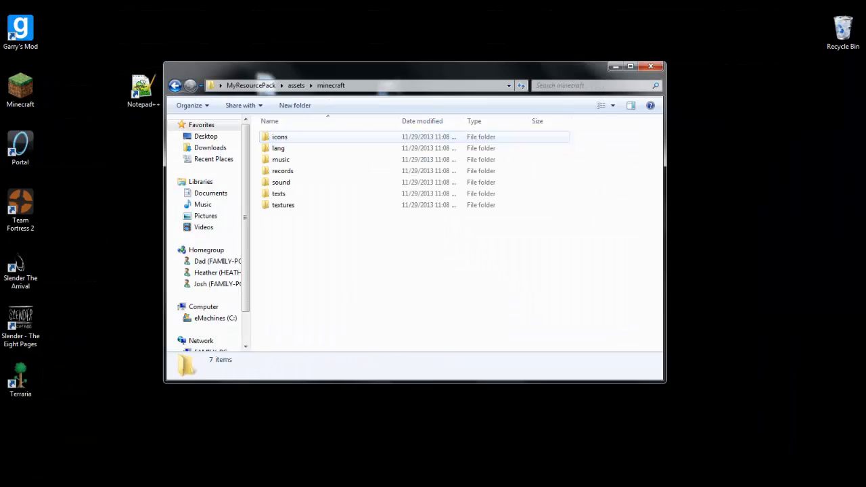
{"action": "left_click", "coordinate": [283, 205]}
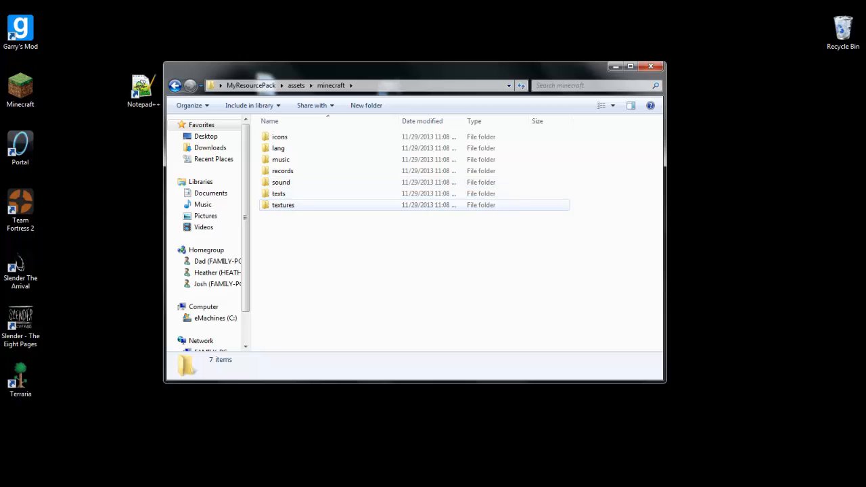
{"action": "double_click", "coordinate": [283, 205]}
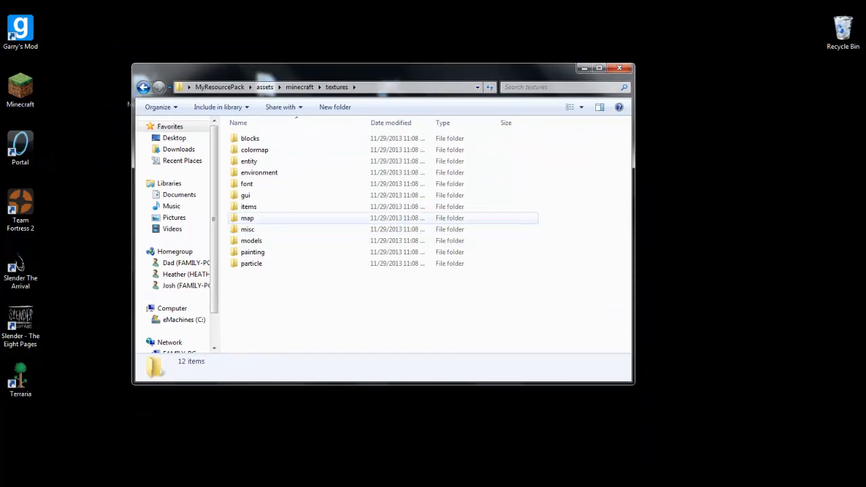
{"action": "left_click", "coordinate": [250, 138]}
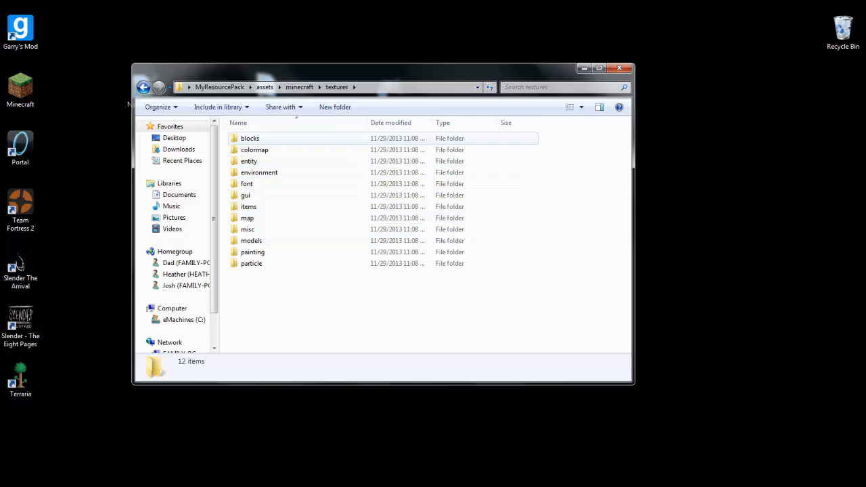
{"action": "double_click", "coordinate": [250, 138]}
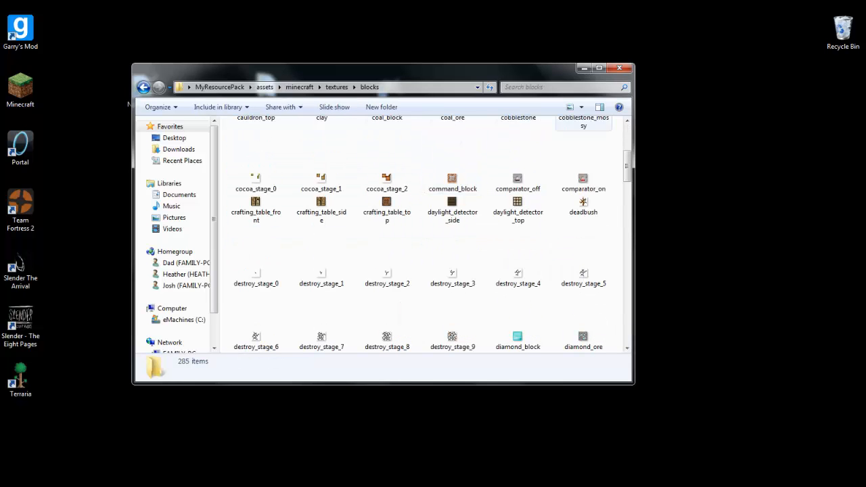
{"action": "type", "text": "e"}
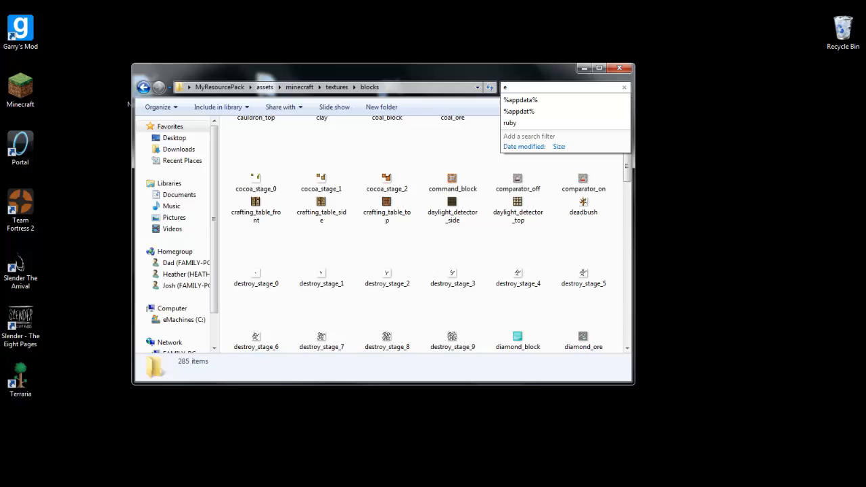
{"action": "type", "text": "merald"}
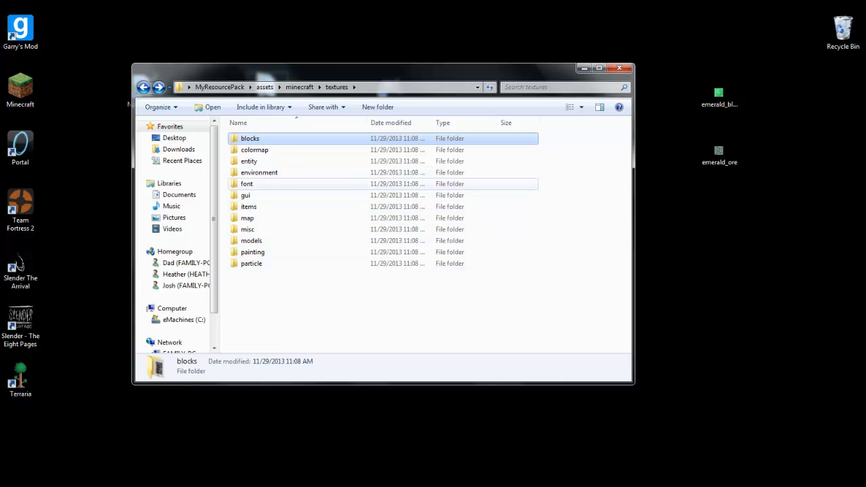
Find the ruby texture in the items folder and rename it to emerald
{"action": "double_click", "coordinate": [249, 206]}
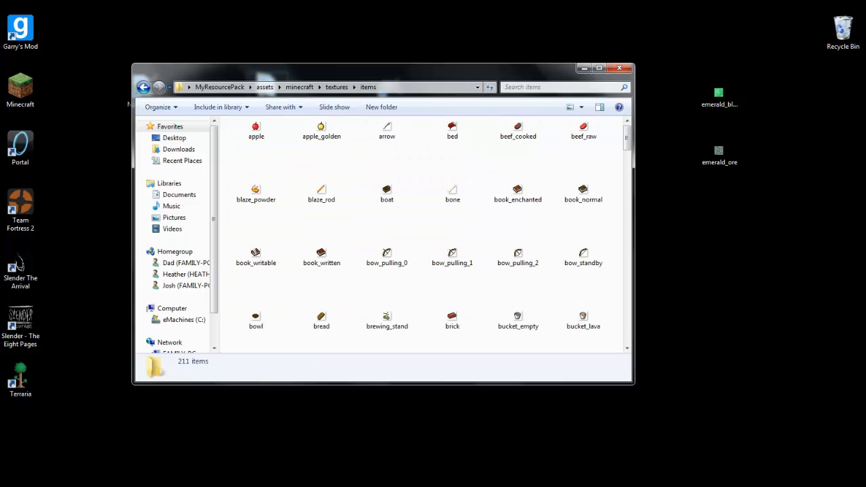
{"action": "type", "text": "ruby"}
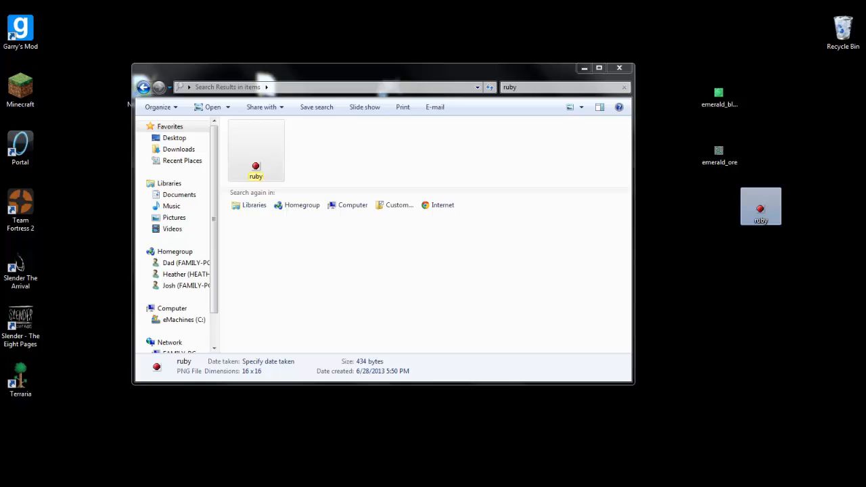
{"action": "left_click", "coordinate": [144, 87]}
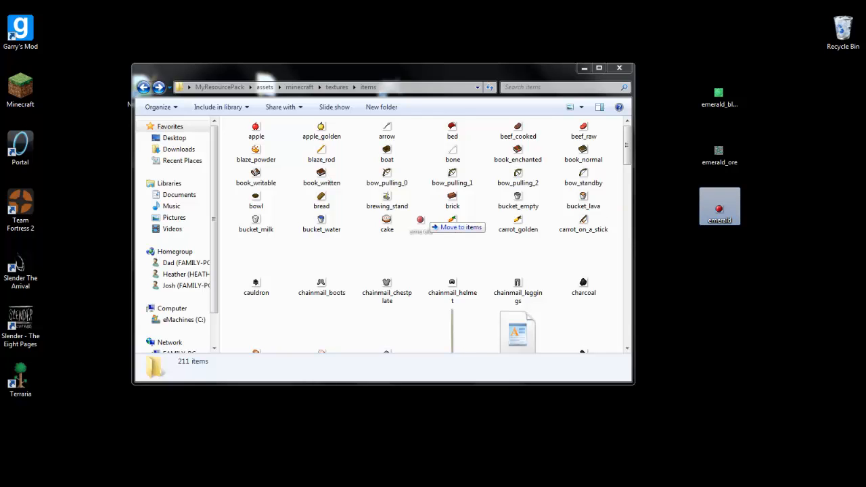
{"action": "scroll", "scroll_direction": "down", "scroll_amount": 3}
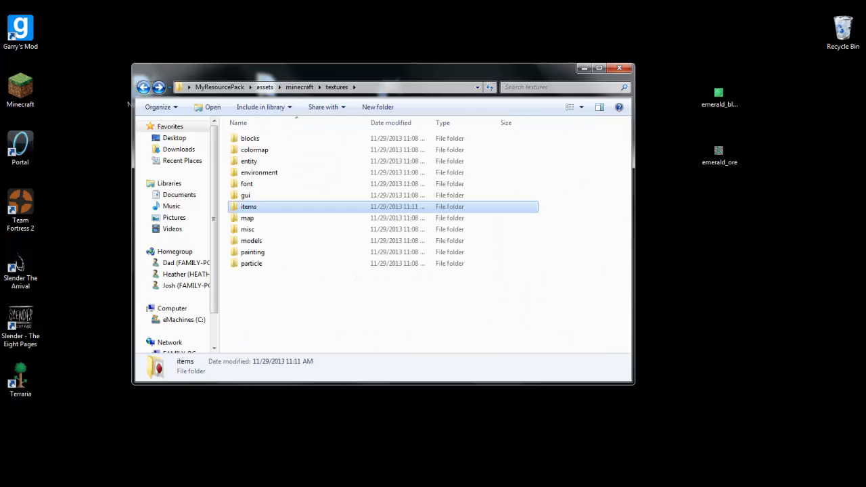
Open the emerald_ore texture in the image editor via its Edit action
{"action": "double_click", "coordinate": [249, 138]}
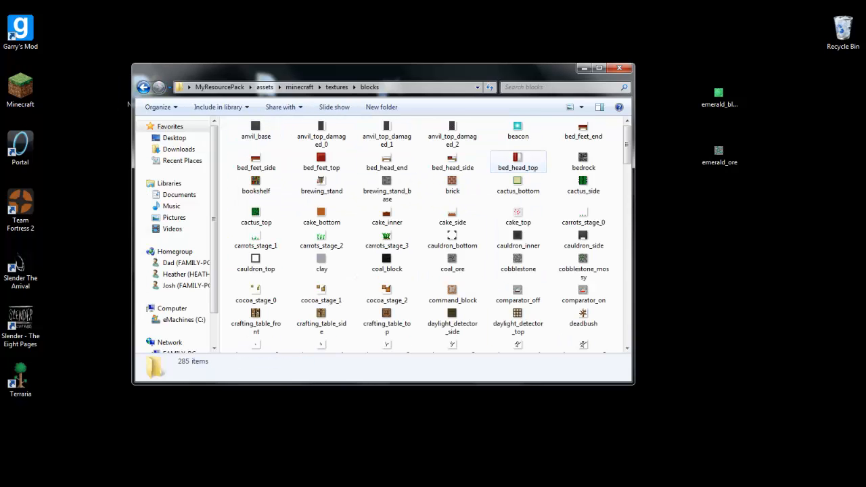
{"action": "right_click", "coordinate": [719, 150]}
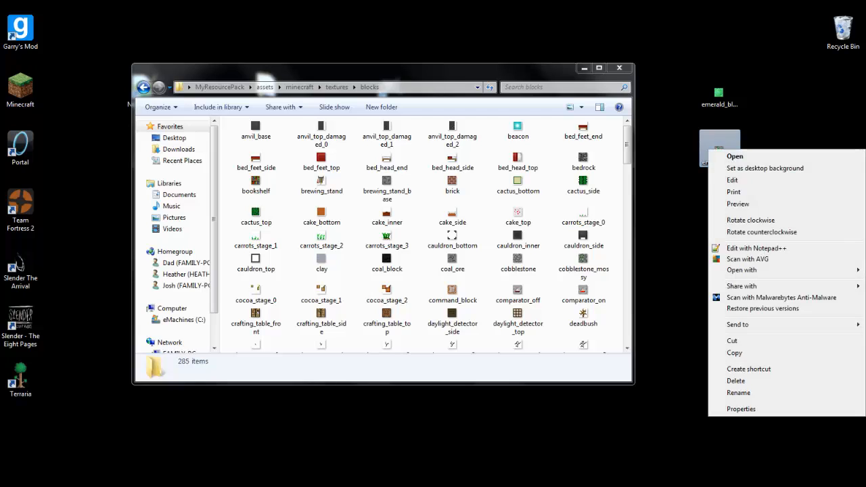
{"action": "left_click", "coordinate": [742, 270]}
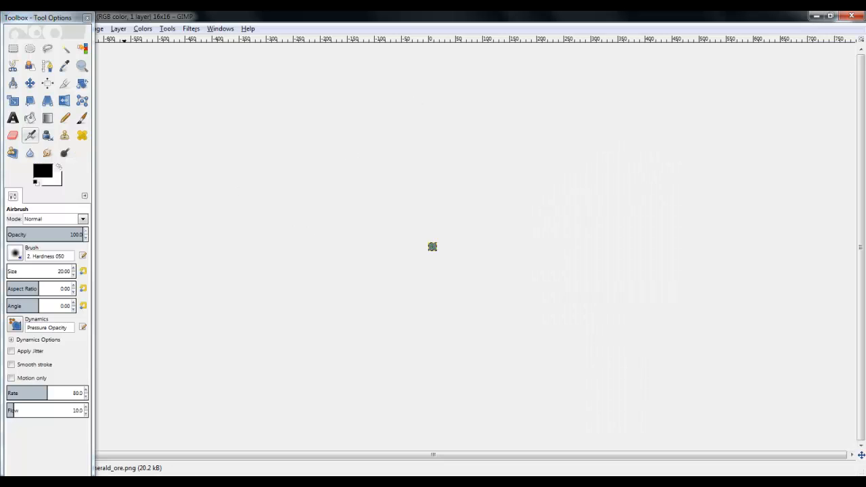
Zoom into the ore texture and pencil over the green gem pixels in red
{"action": "left_click", "coordinate": [81, 66]}
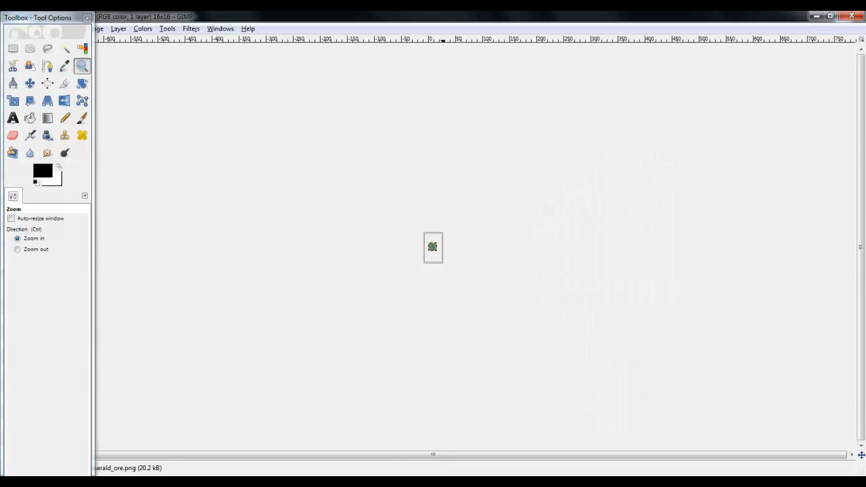
{"action": "left_click", "coordinate": [432, 248]}
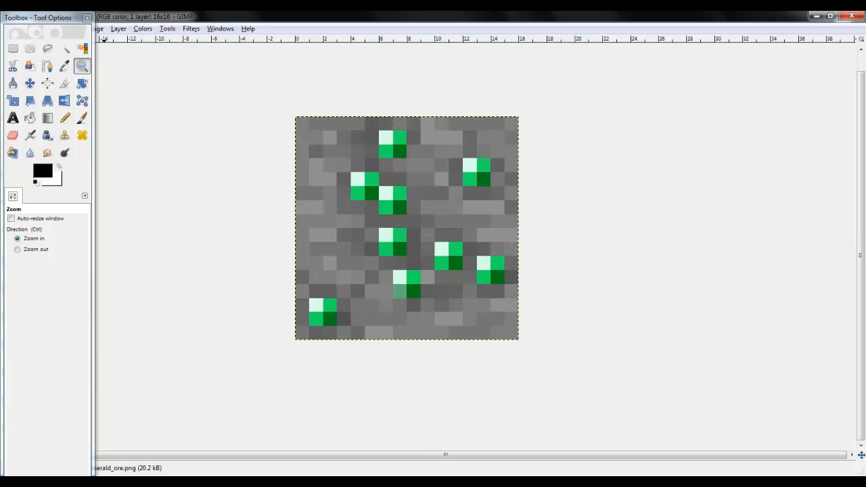
{"action": "left_click", "coordinate": [64, 117]}
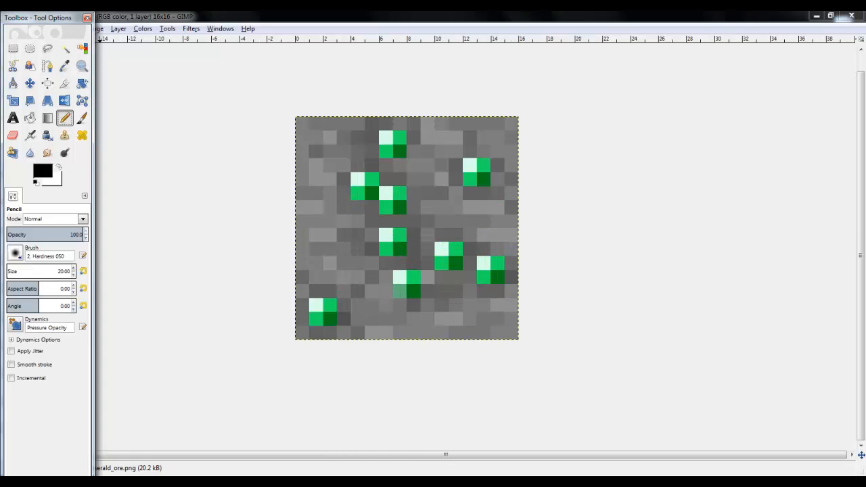
{"action": "left_click", "coordinate": [42, 171]}
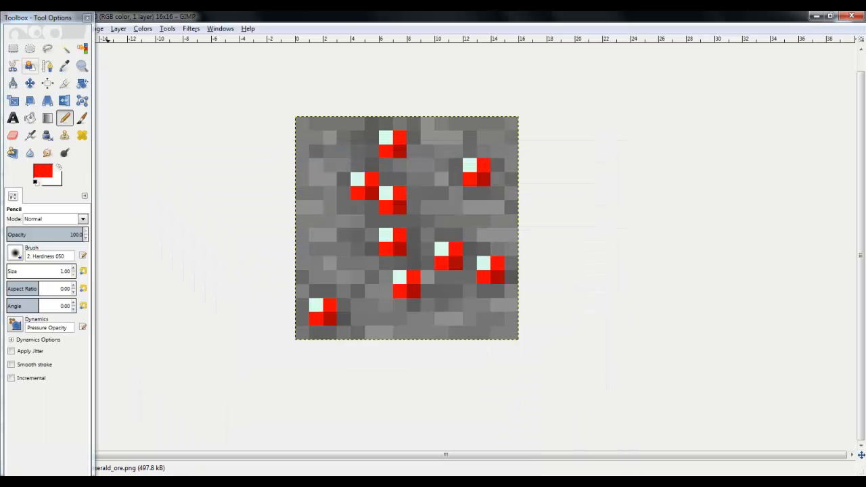
{"action": "left_click", "coordinate": [10, 28]}
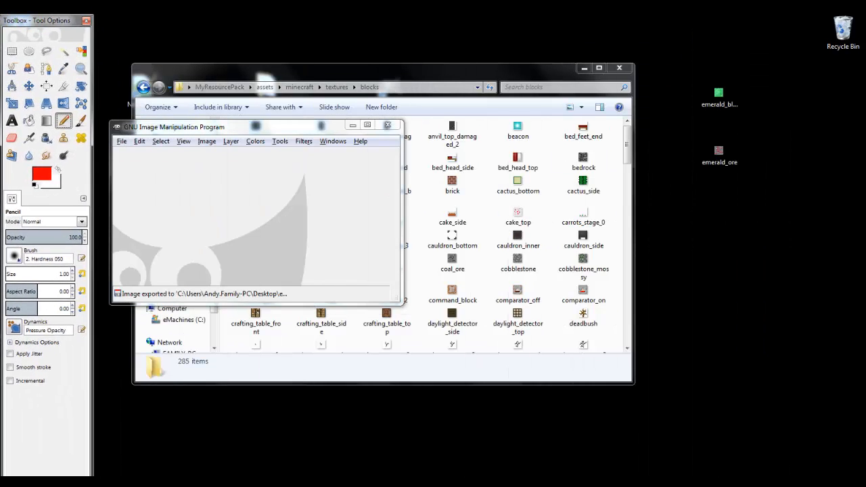
Open the emerald_block texture in GIMP and zoom in on it
{"action": "double_click", "coordinate": [719, 150]}
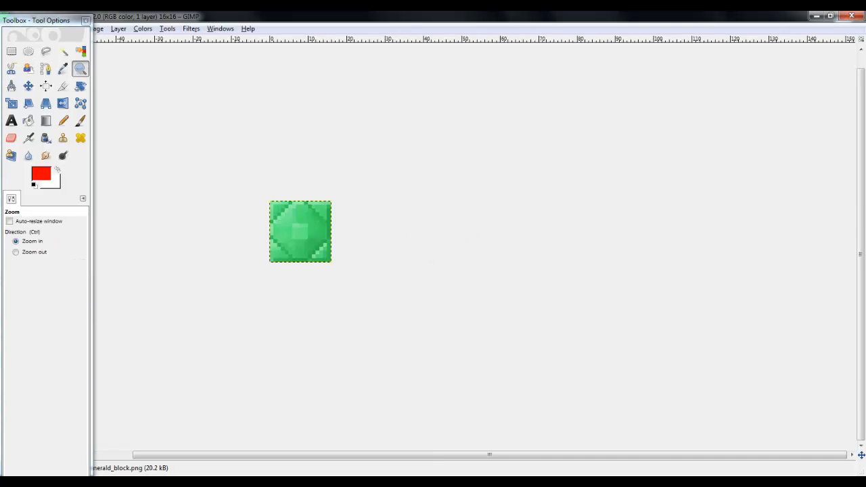
{"action": "left_click", "coordinate": [300, 230]}
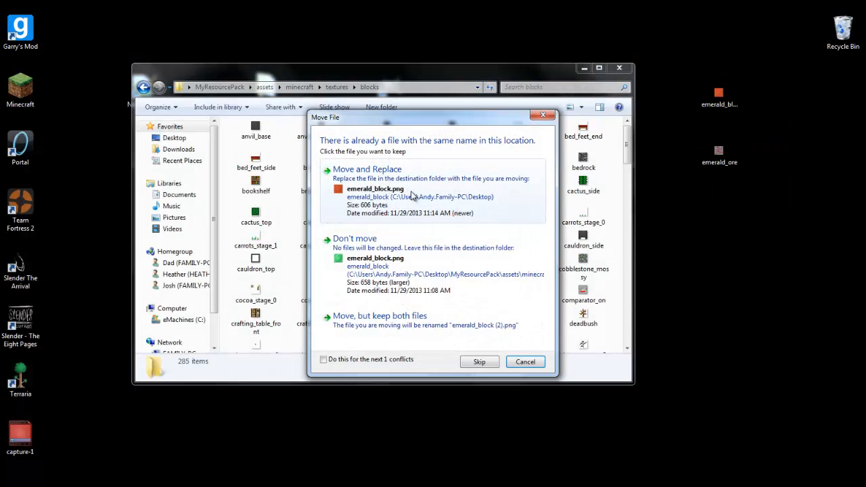
Go up from textures\blocks to the minecraft assets folder via the address bar
{"action": "left_click", "coordinate": [366, 169]}
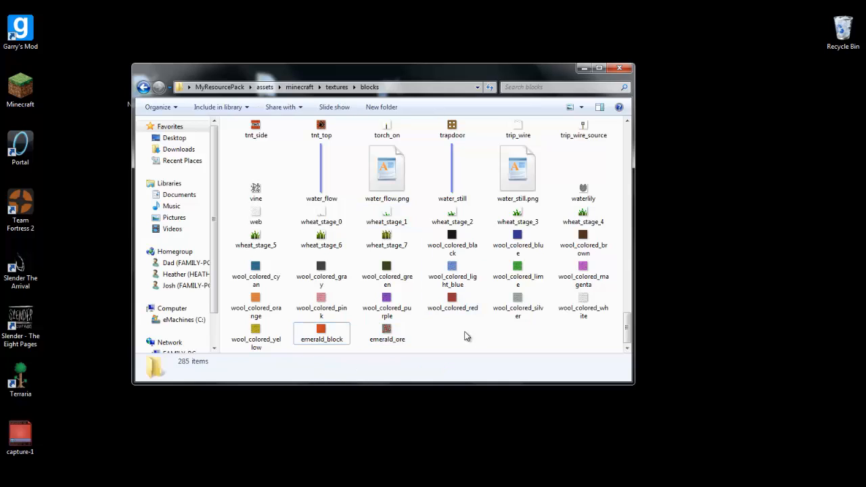
{"action": "mouse_move", "coordinate": [143, 88]}
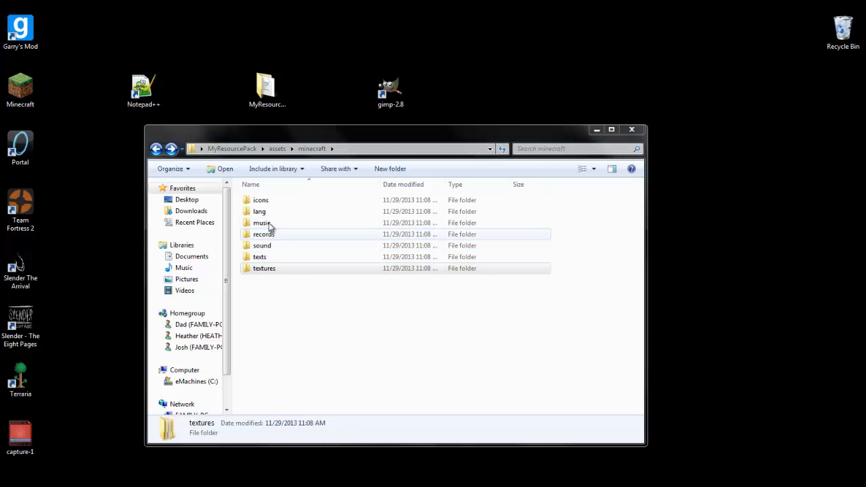
Open the lang folder and load en_US into Notepad++
{"action": "double_click", "coordinate": [260, 211]}
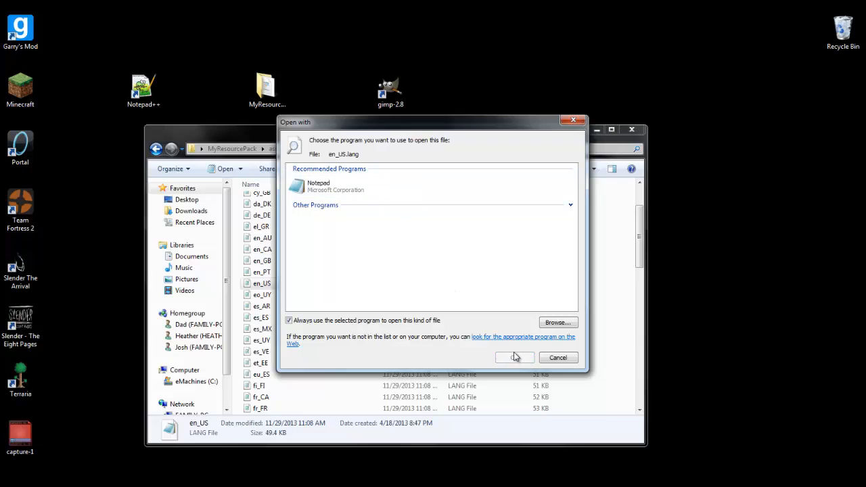
{"action": "left_click", "coordinate": [515, 358]}
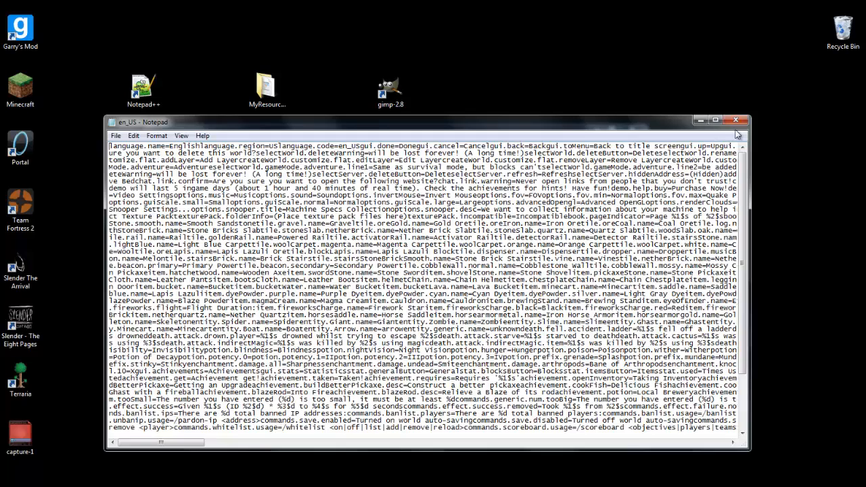
{"action": "right_click", "coordinate": [261, 283]}
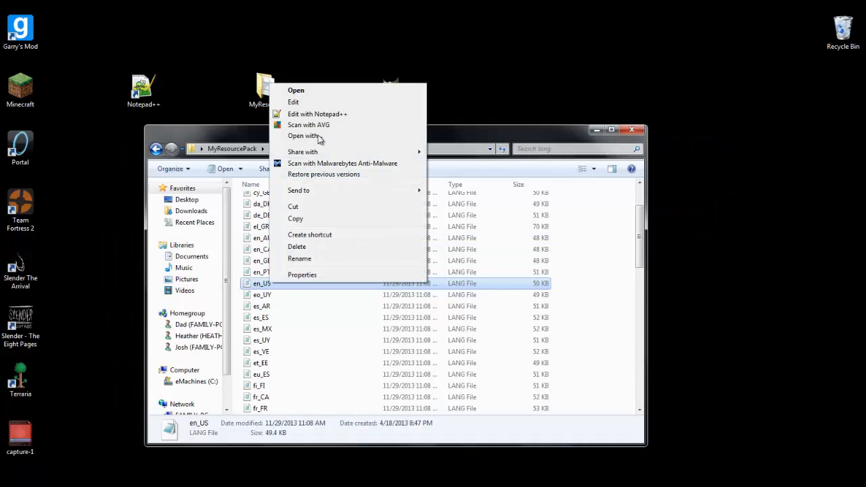
{"action": "left_click", "coordinate": [386, 38]}
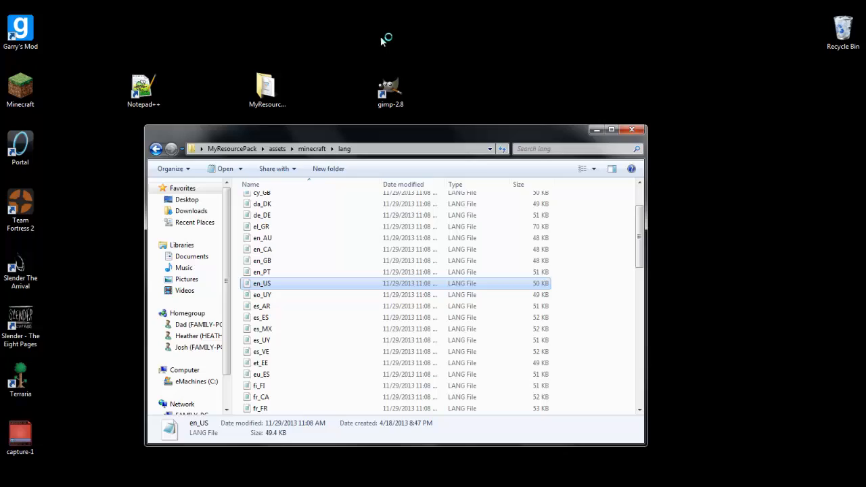
Search the en_US file for 'emerald' with Find
{"action": "double_click", "coordinate": [262, 283]}
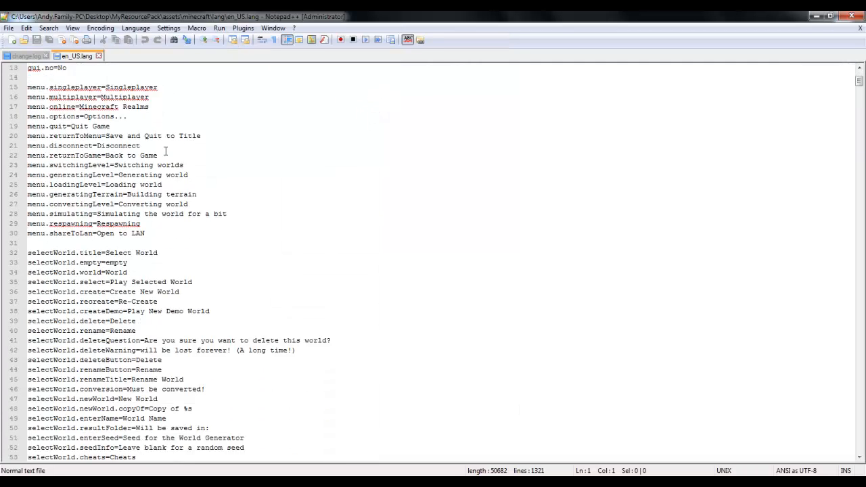
{"action": "scroll", "scroll_direction": "up", "scroll_amount": 3}
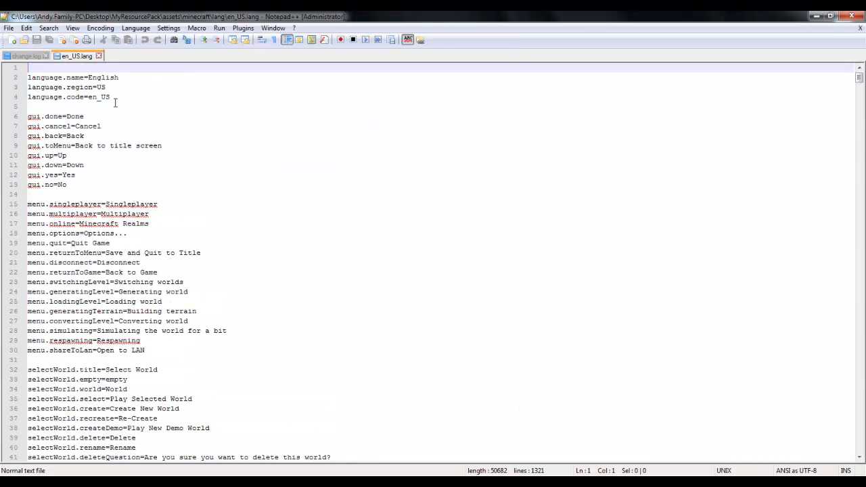
{"action": "key", "text": "Ctrl+f"}
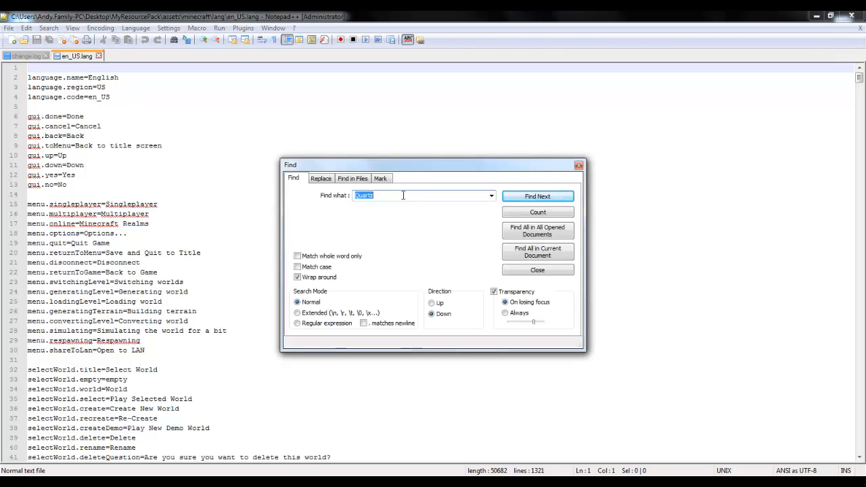
{"action": "type", "text": "emerald"}
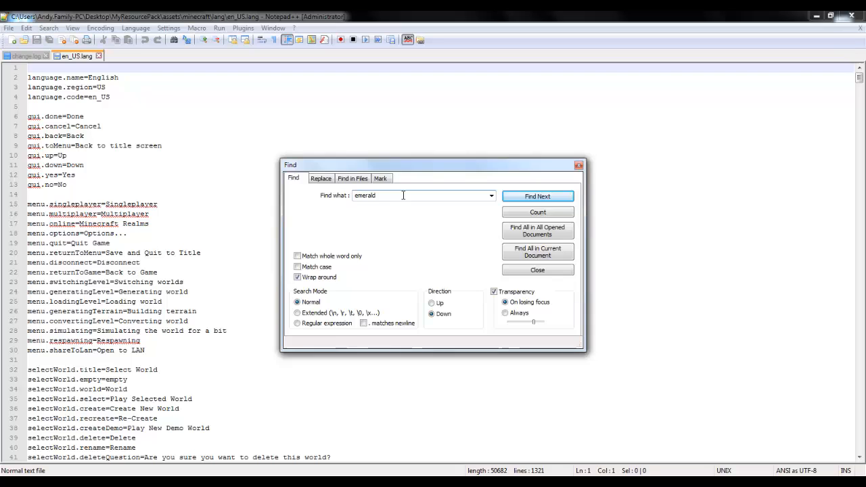
{"action": "left_click", "coordinate": [538, 197]}
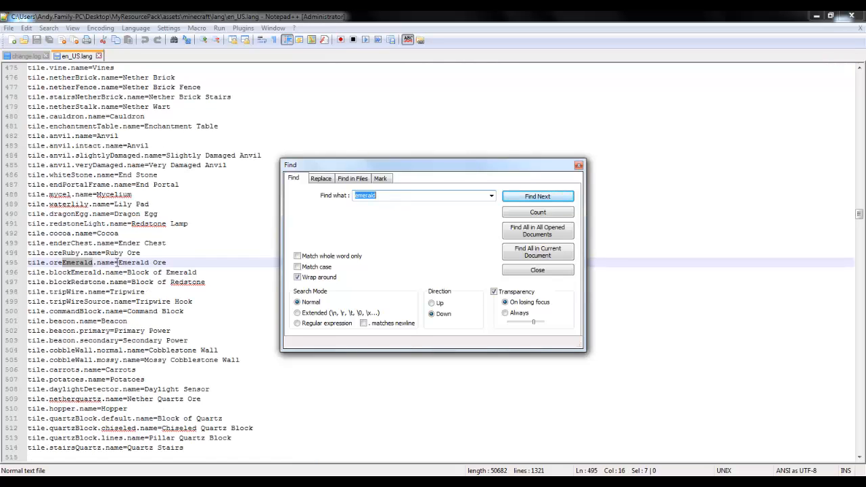
Change the Emerald Ore, Block of Emerald and Emerald names to Ruby versions
{"action": "left_click", "coordinate": [537, 196]}
{"action": "type", "text": "Ruby"}
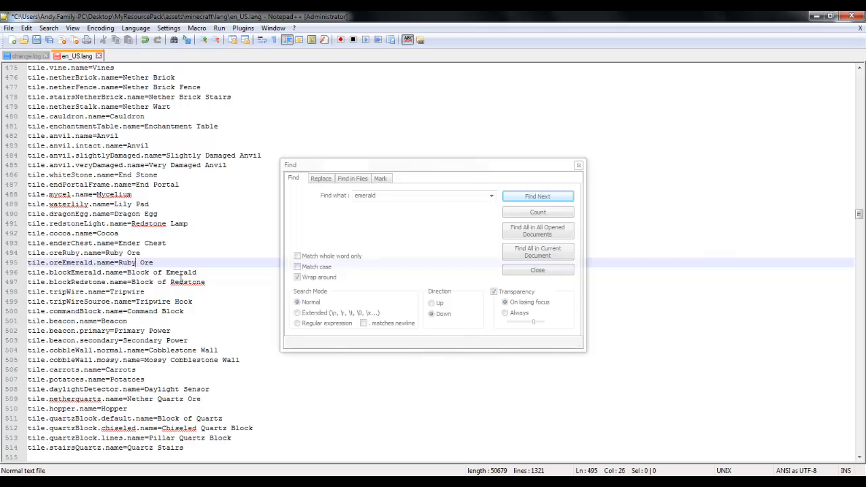
{"action": "left_click", "coordinate": [538, 196]}
{"action": "type", "text": "Ruby"}
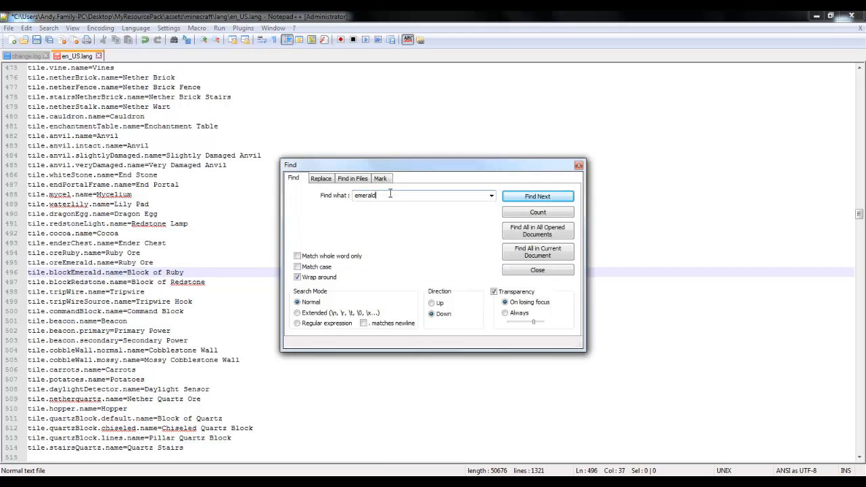
{"action": "left_click", "coordinate": [538, 196]}
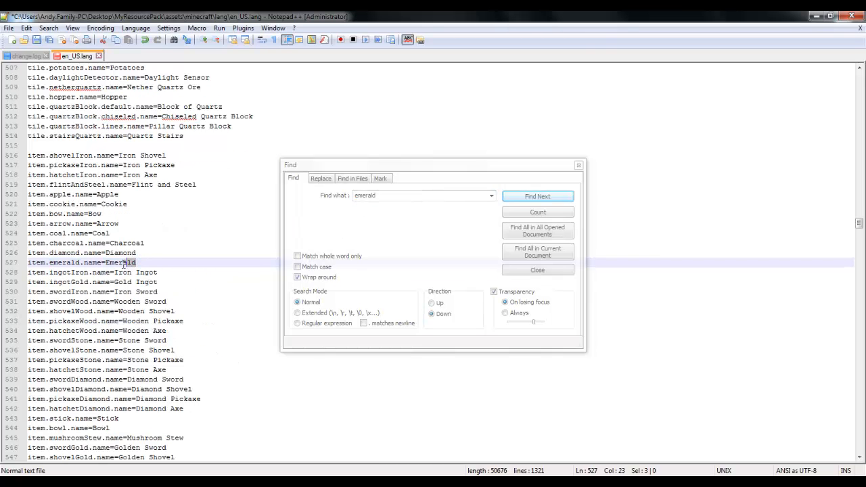
{"action": "key", "text": "Delete"}
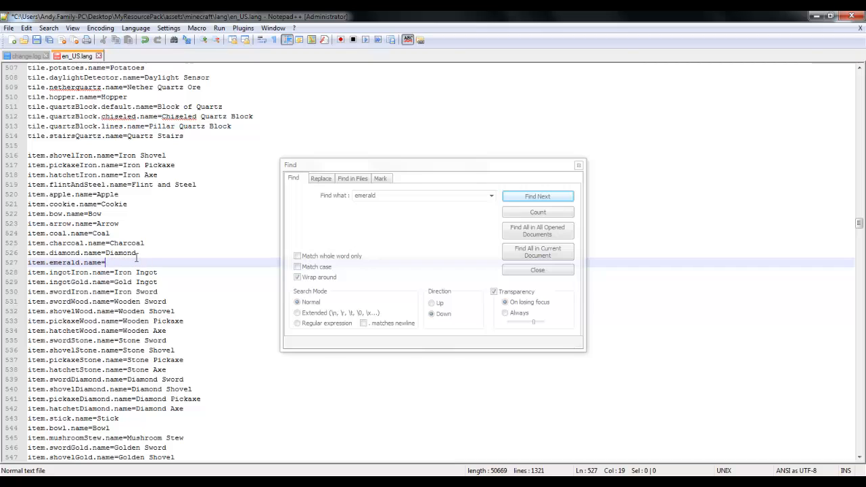
{"action": "type", "text": "Ruby"}
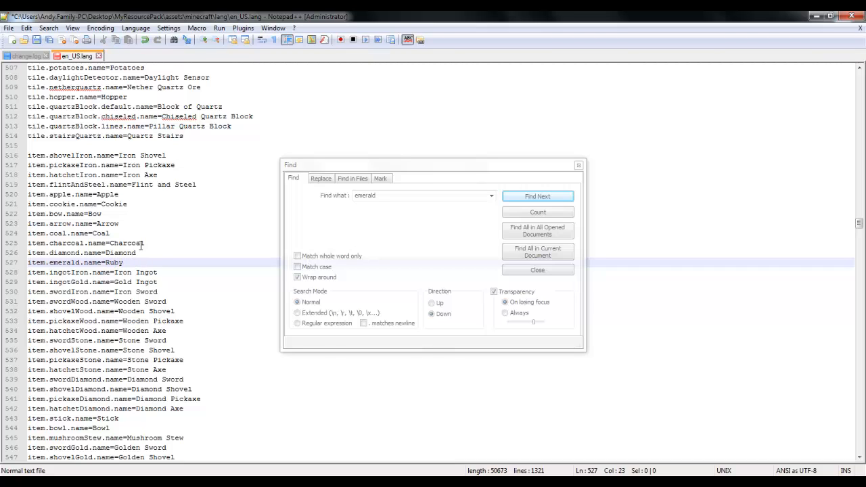
{"action": "left_click", "coordinate": [537, 270]}
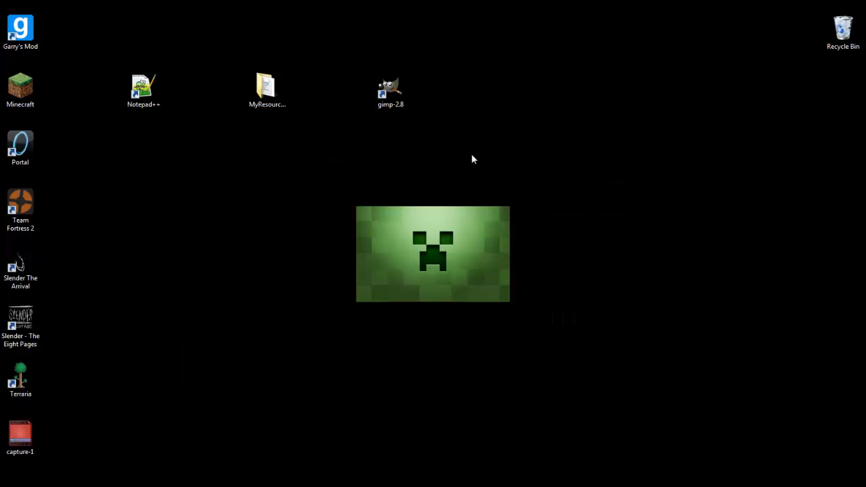
Move MyResourcePack into %appdata%\.minecraft\resourcepacks, then close the folder window
{"action": "left_click", "coordinate": [6, 484]}
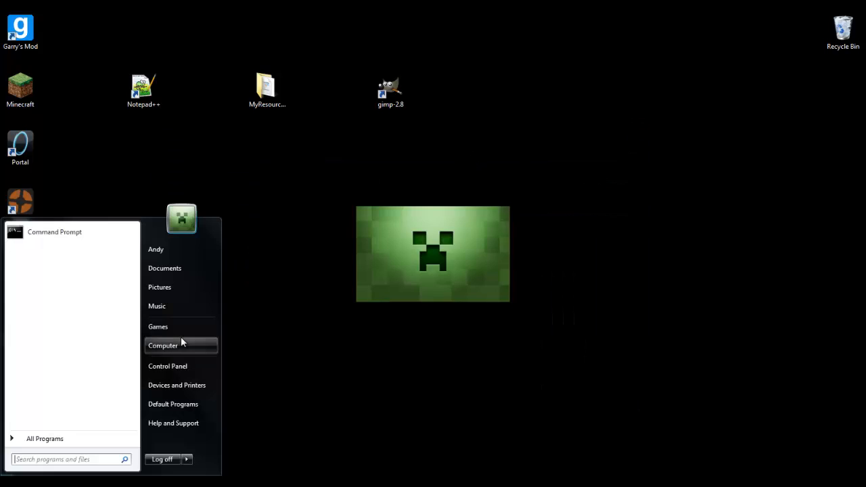
{"action": "type", "text": "%app"}
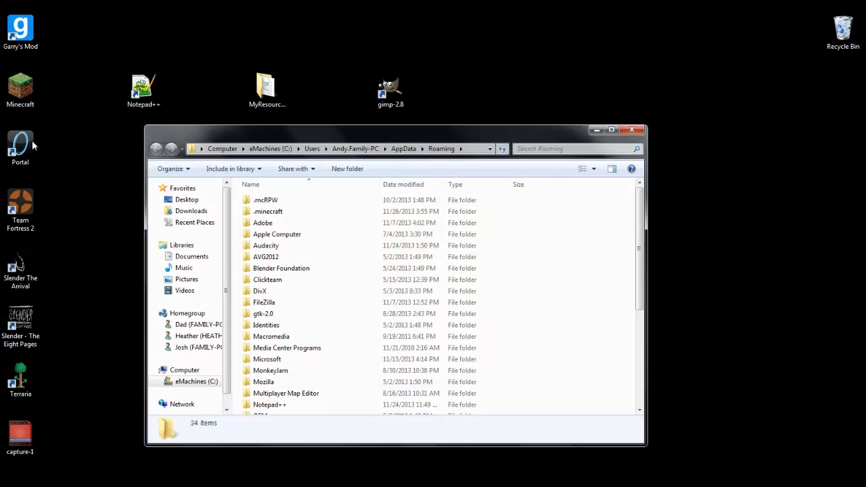
{"action": "double_click", "coordinate": [268, 211]}
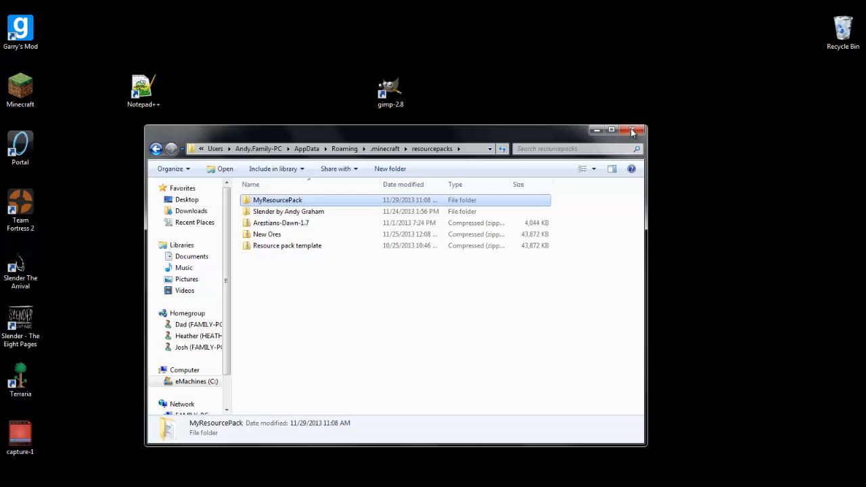
{"action": "left_click", "coordinate": [631, 130]}
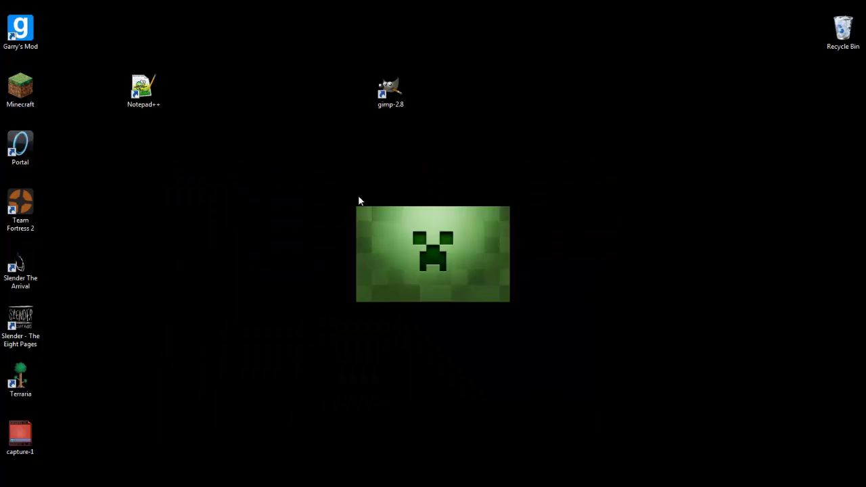
Return to Minecraft and select MyResourcePack above Default in Resource Packs
{"action": "double_click", "coordinate": [20, 86]}
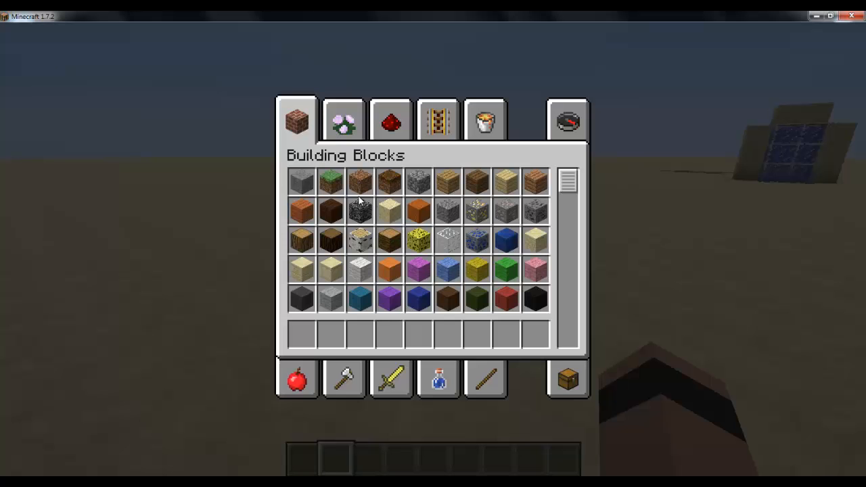
{"action": "key", "text": "Escape"}
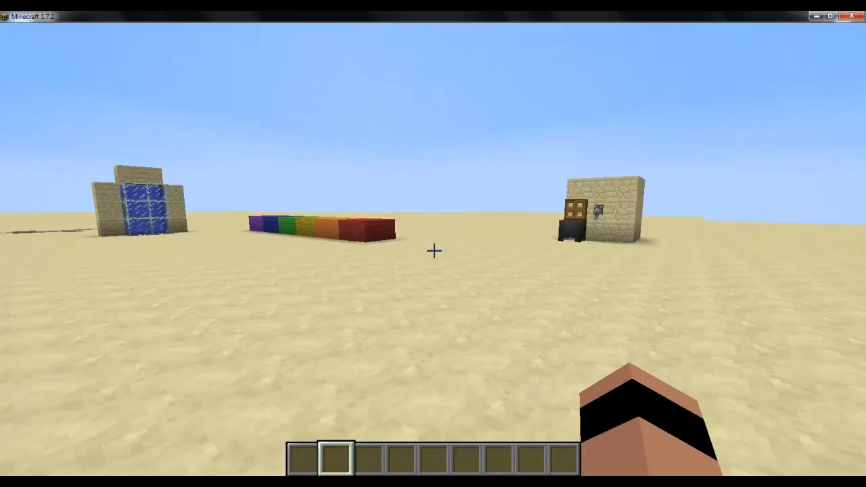
{"action": "key", "text": "Escape"}
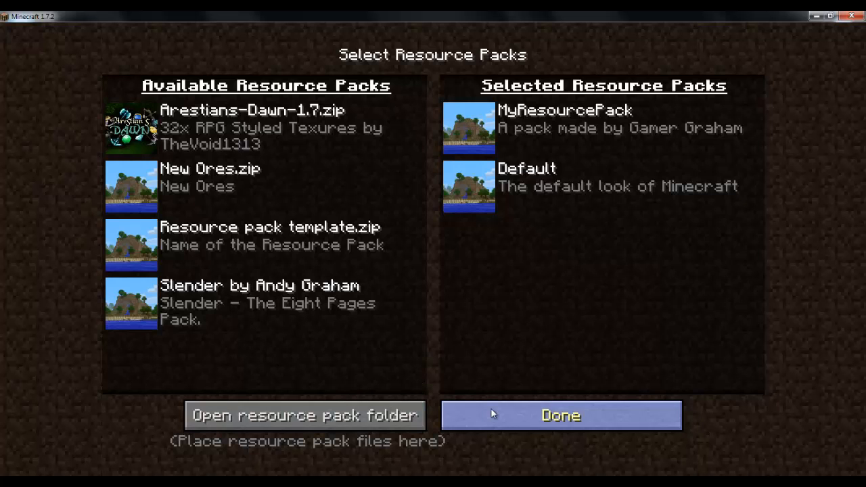
{"action": "left_click", "coordinate": [561, 415]}
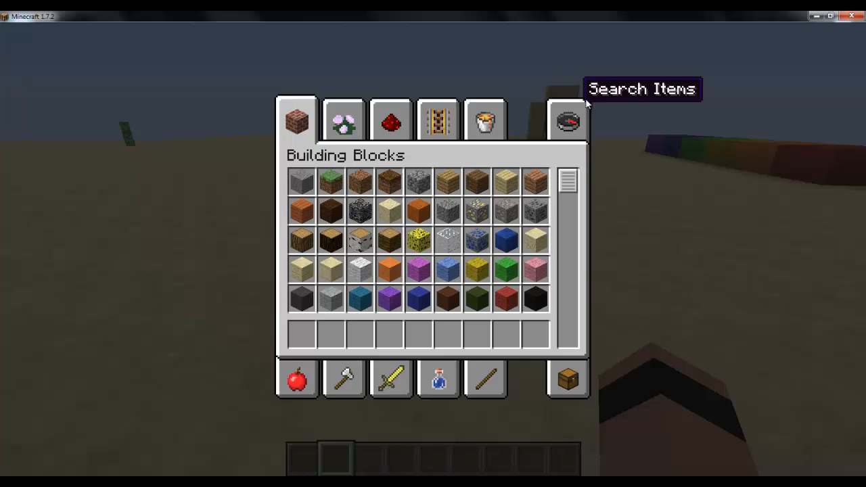
Search creative items for 'emera' and 'rub' to find the red Ruby blocks and ore
{"action": "type", "text": "emera"}
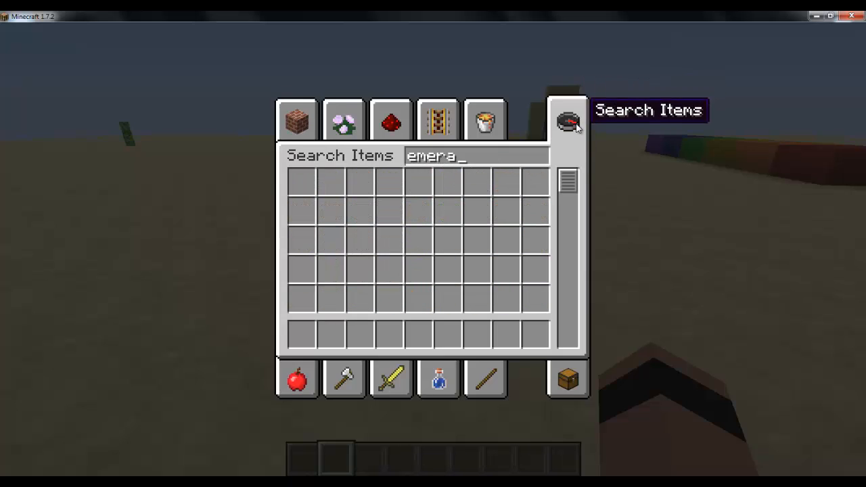
{"action": "type", "text": "rub"}
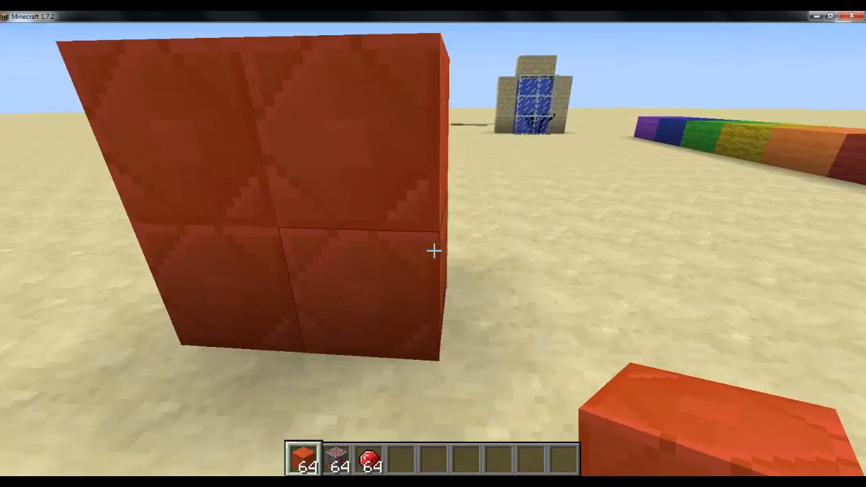
{"action": "mouse_move", "coordinate": [433, 251]}
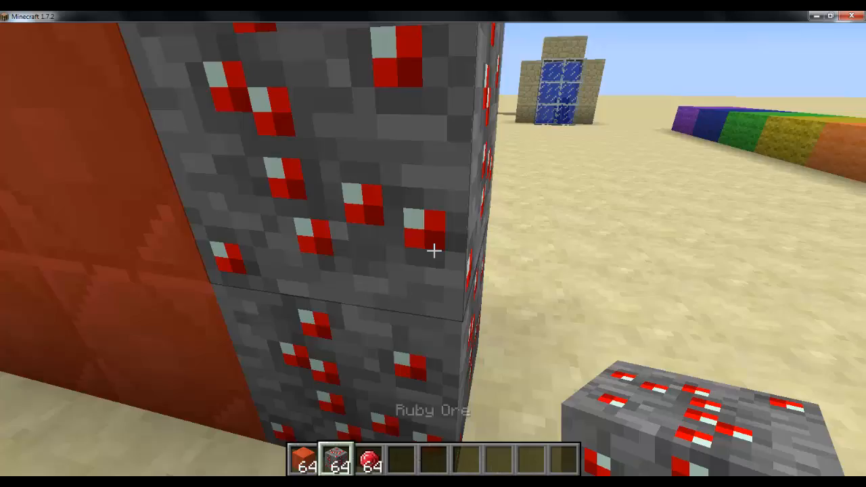
{"action": "mouse_move", "coordinate": [433, 244]}
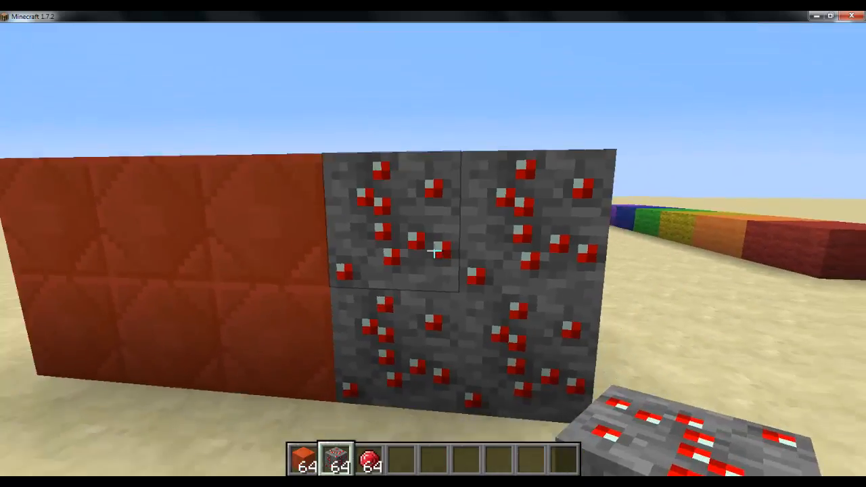